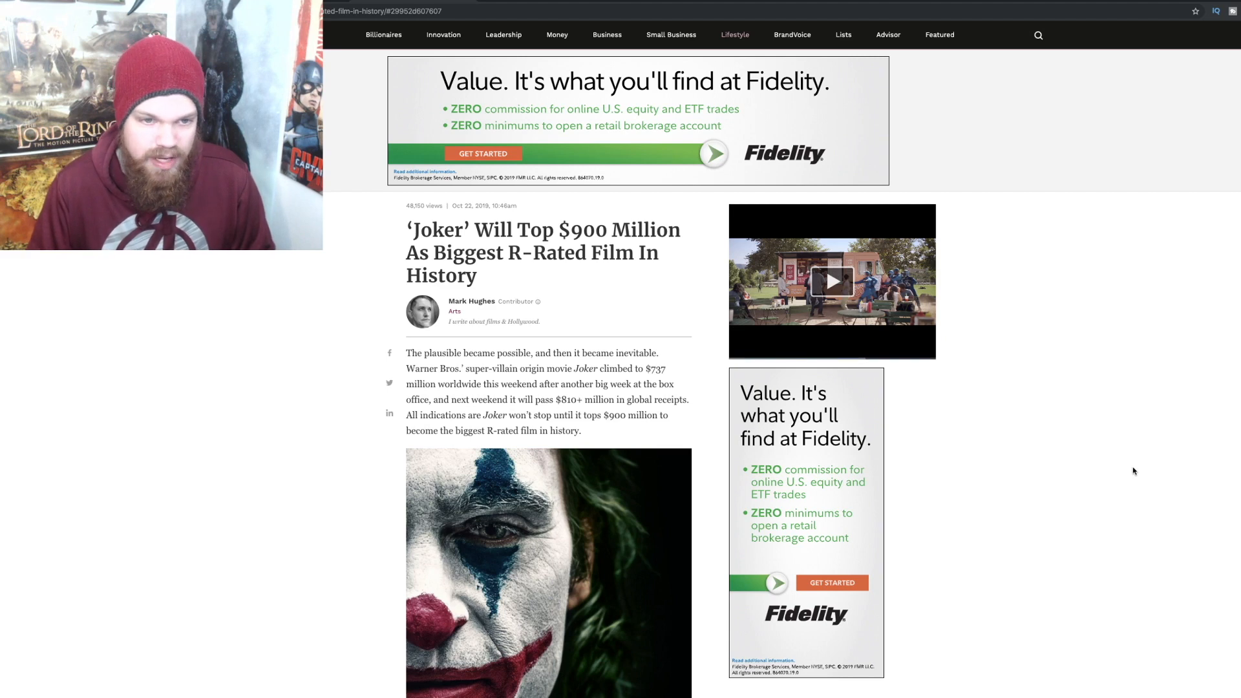
# Scroll down the Forbes Joker article and highlight the Deadpool 2 gross figure
pyautogui.scroll(-3)
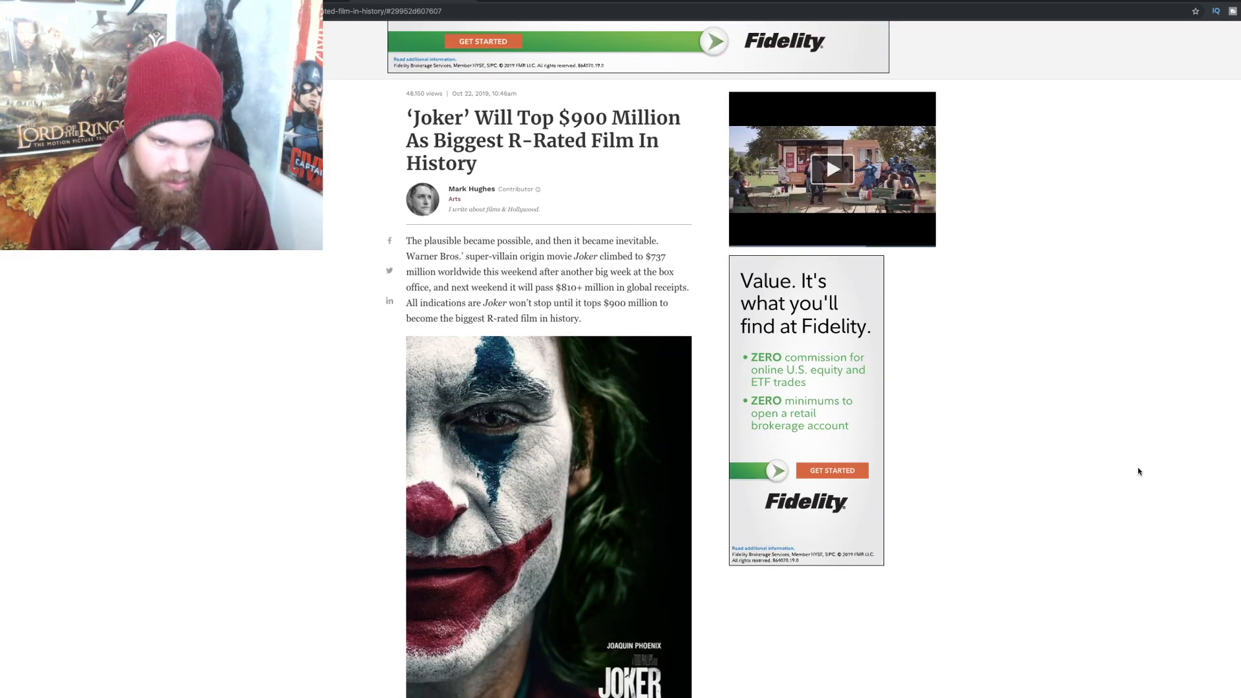
pyautogui.scroll(-3)
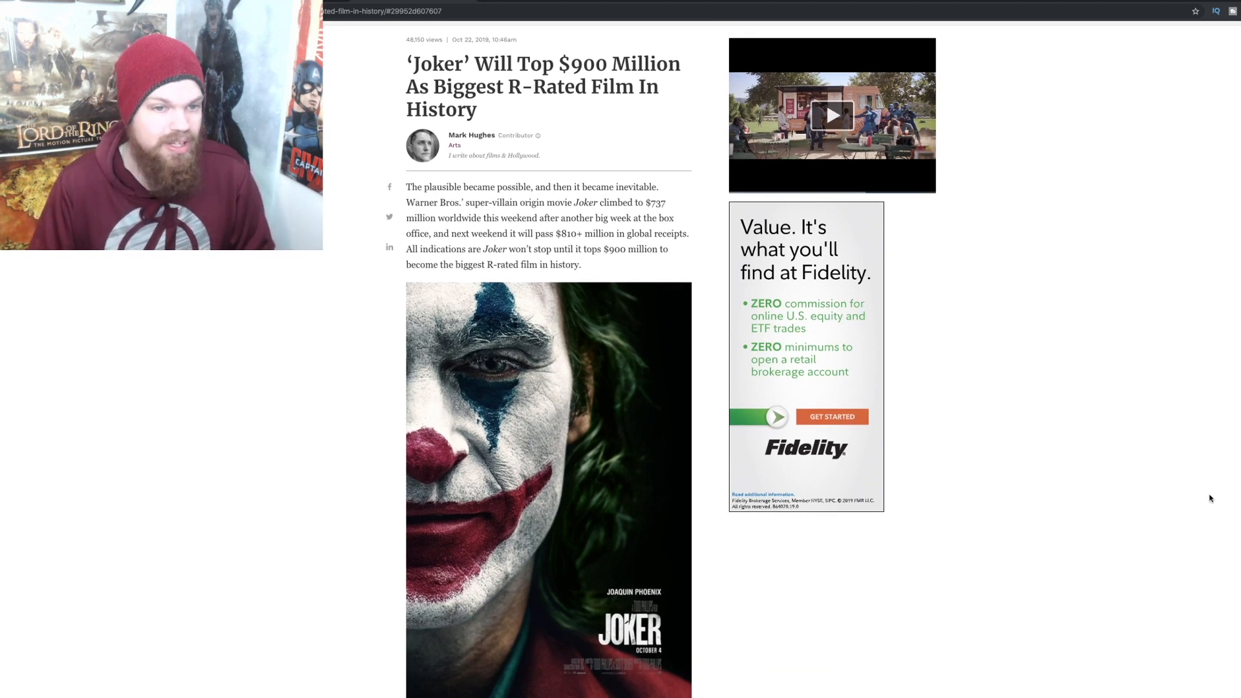
pyautogui.scroll(-3)
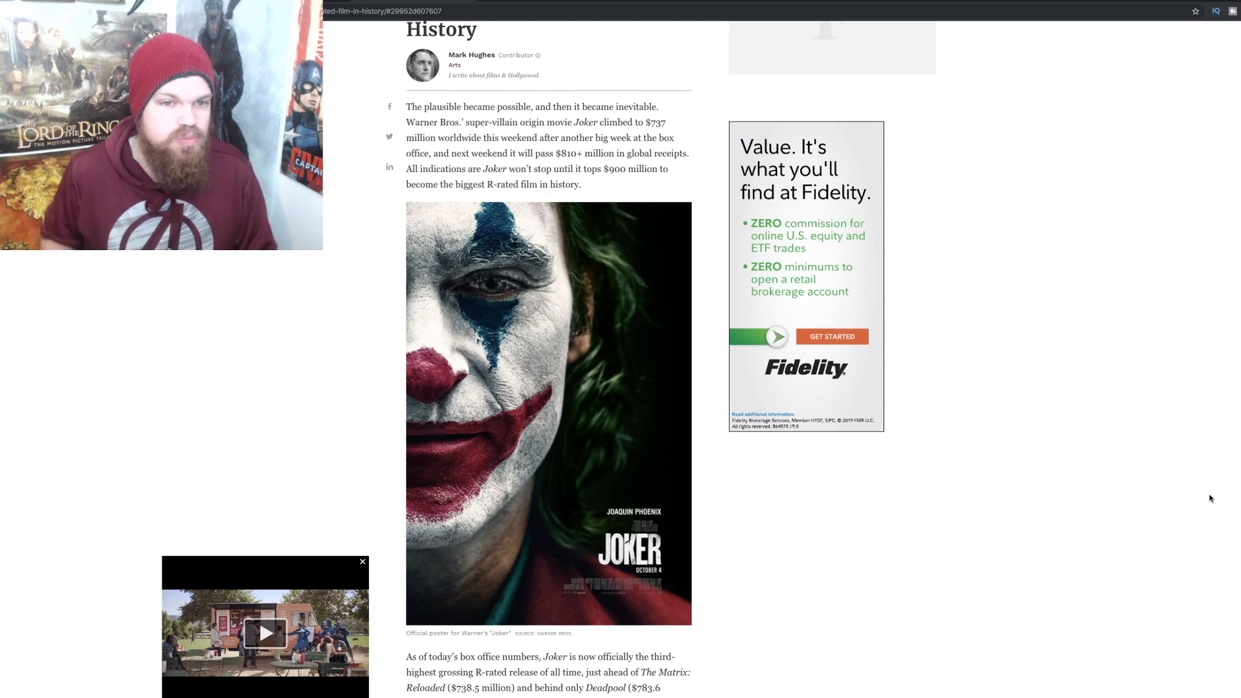
pyautogui.scroll(3)
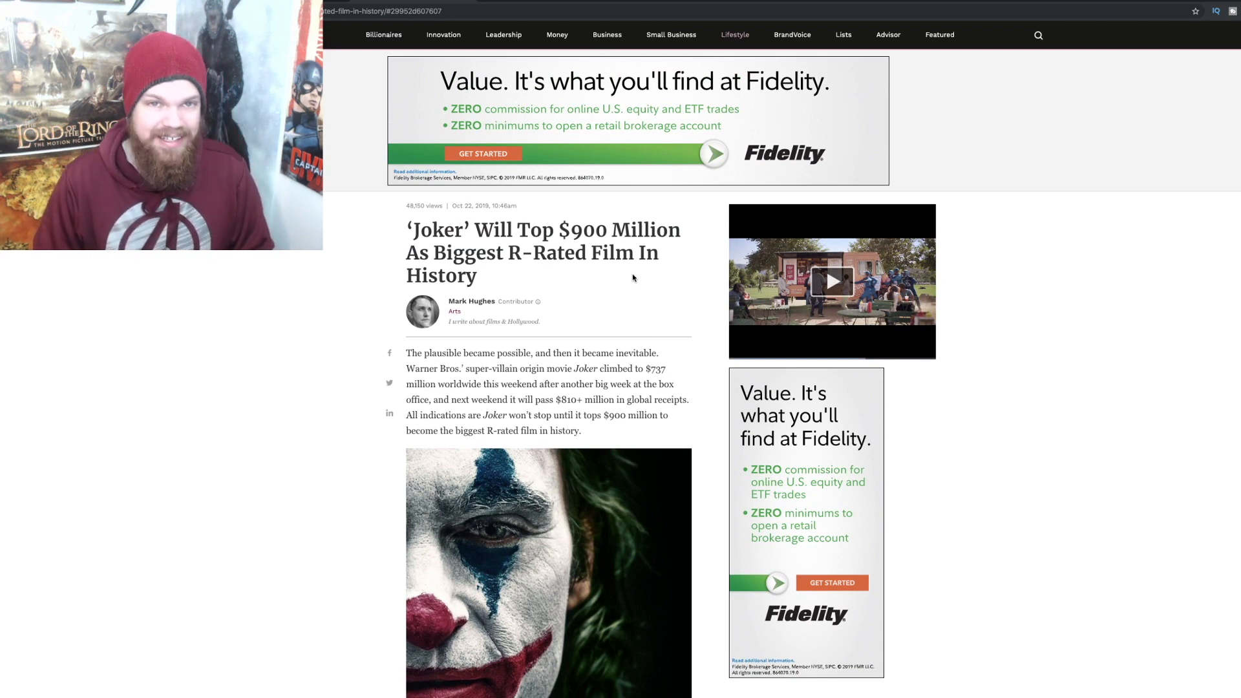
pyautogui.scroll(-3)
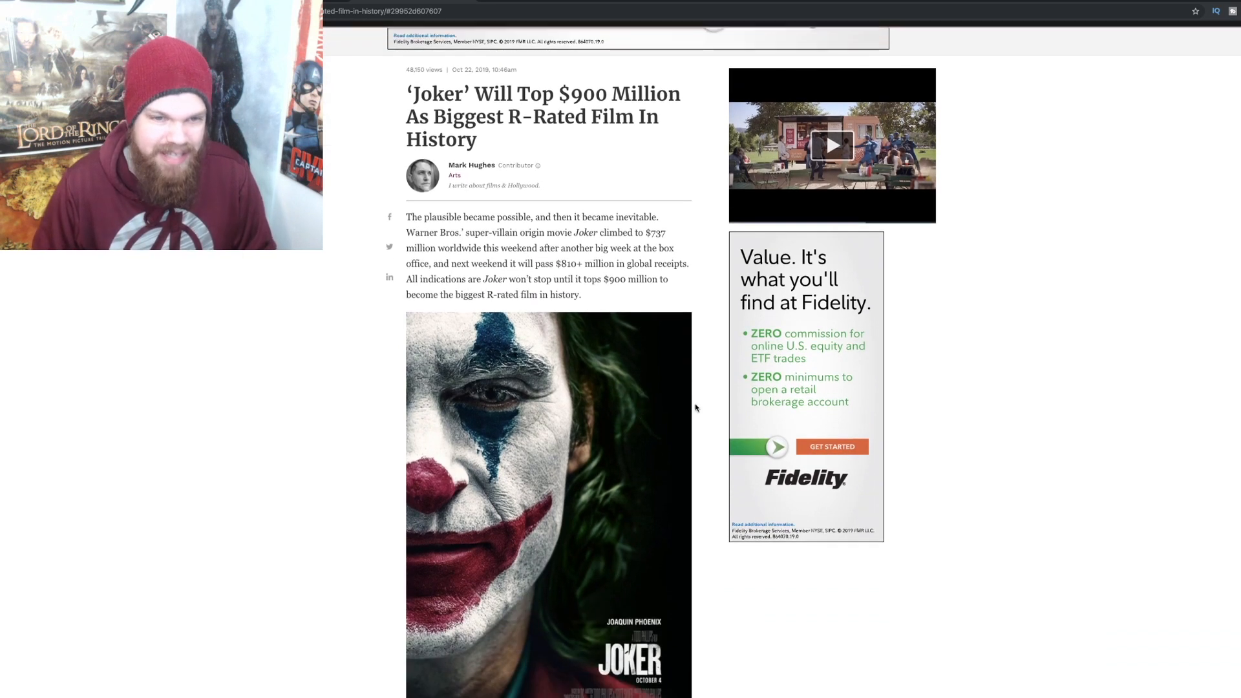
pyautogui.scroll(-3)
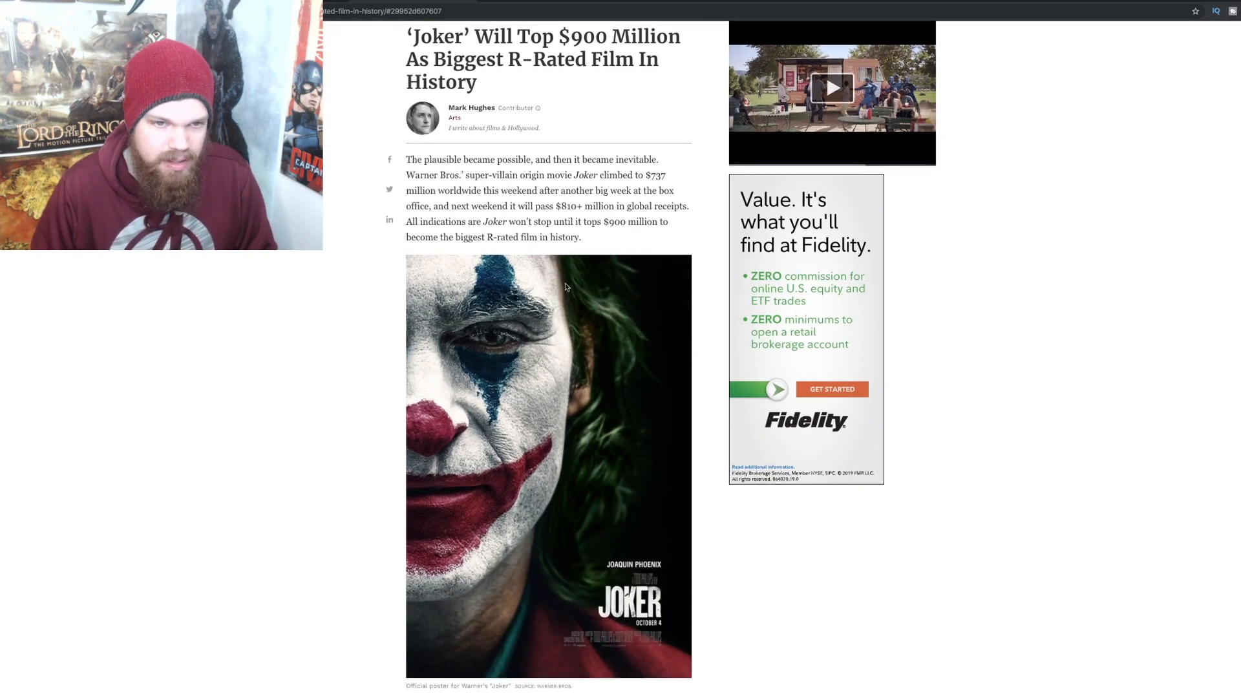
pyautogui.moveTo(634, 260)
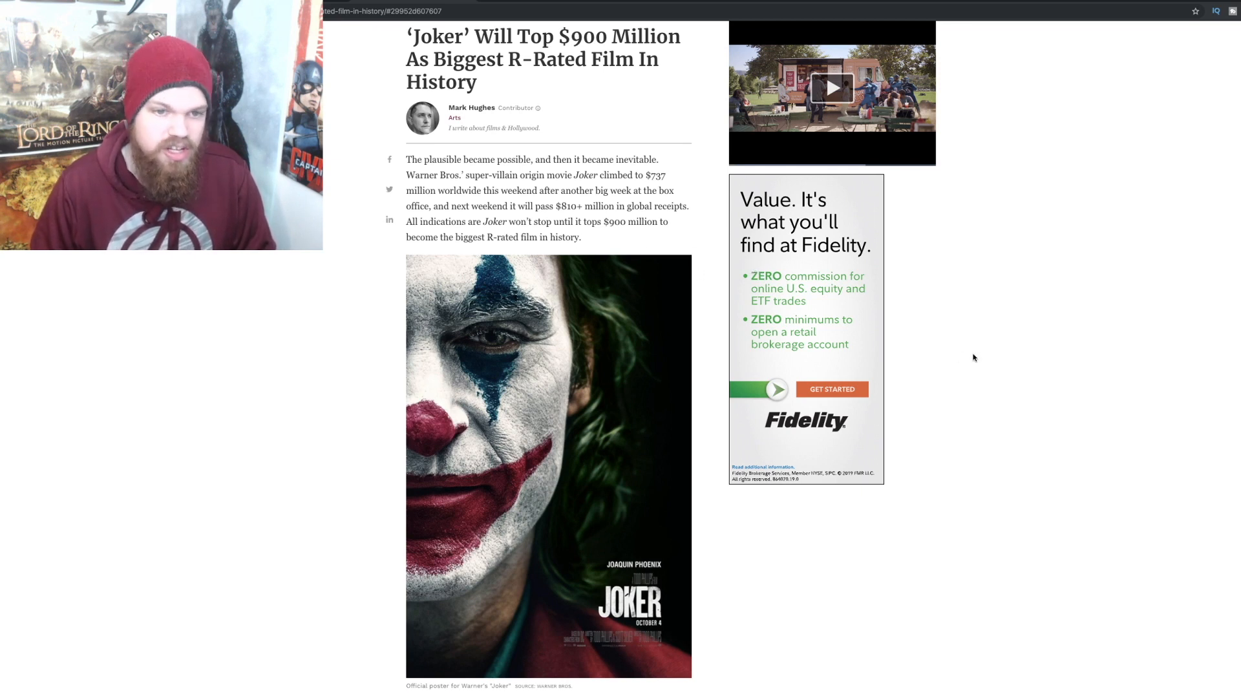
pyautogui.scroll(-3)
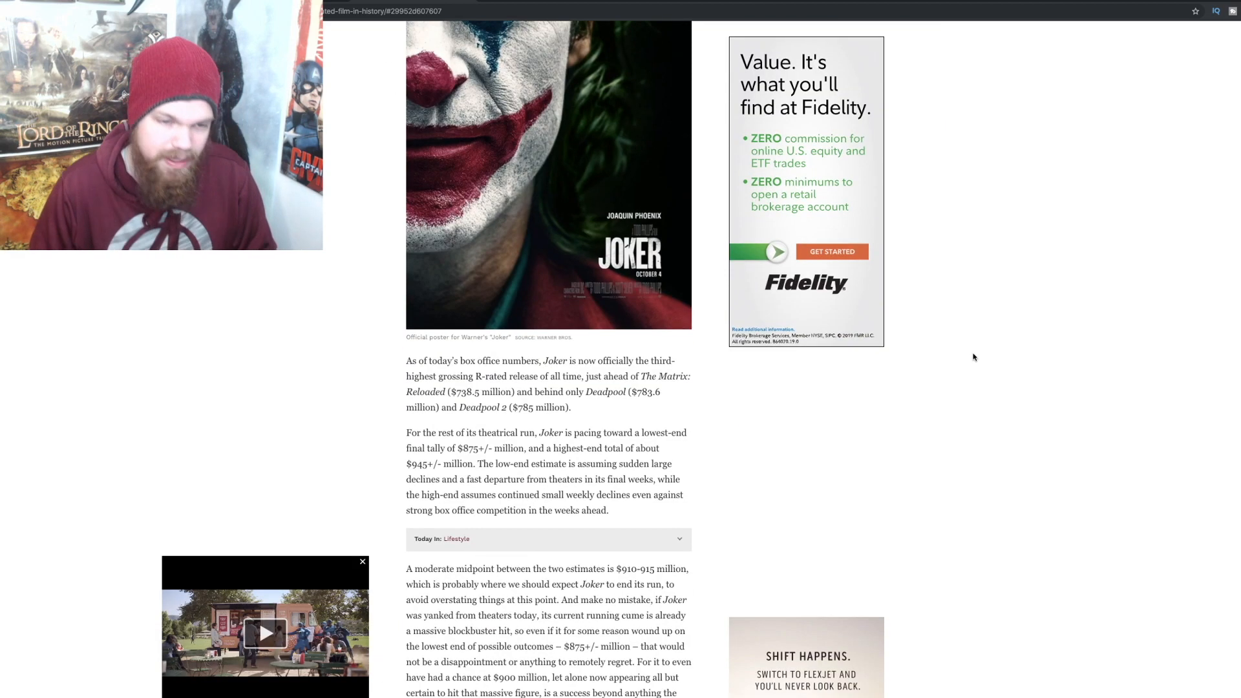
pyautogui.scroll(-3)
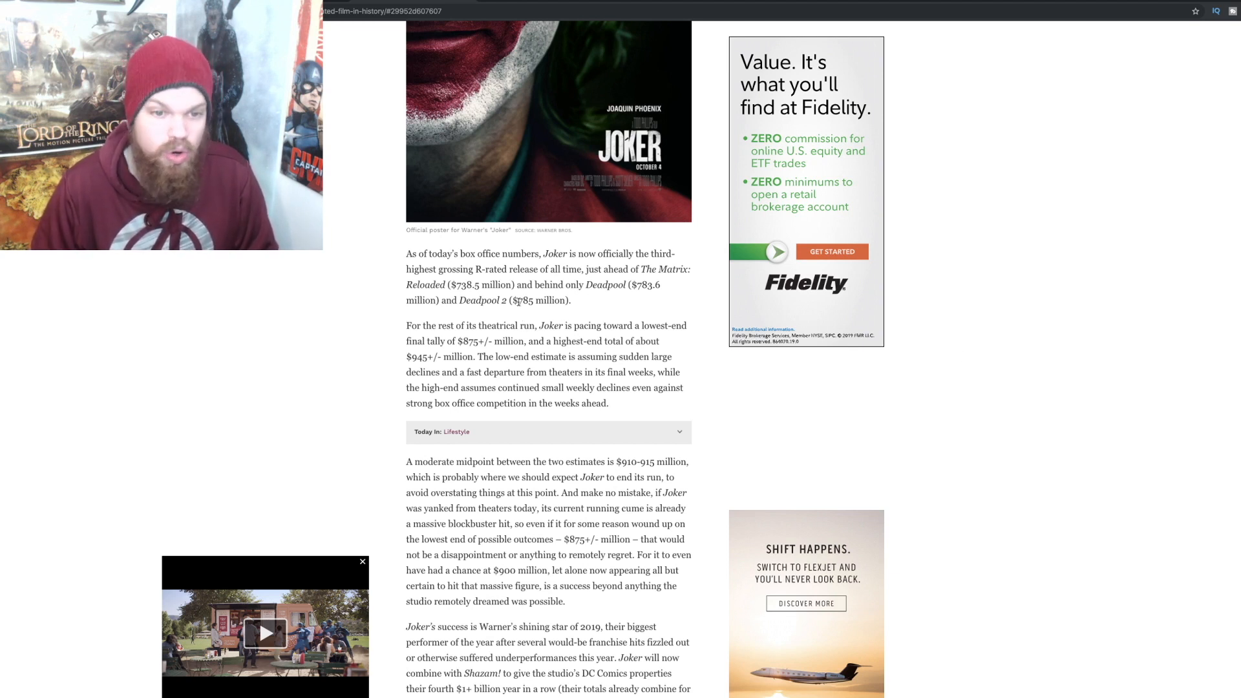
pyautogui.doubleClick(525, 300)
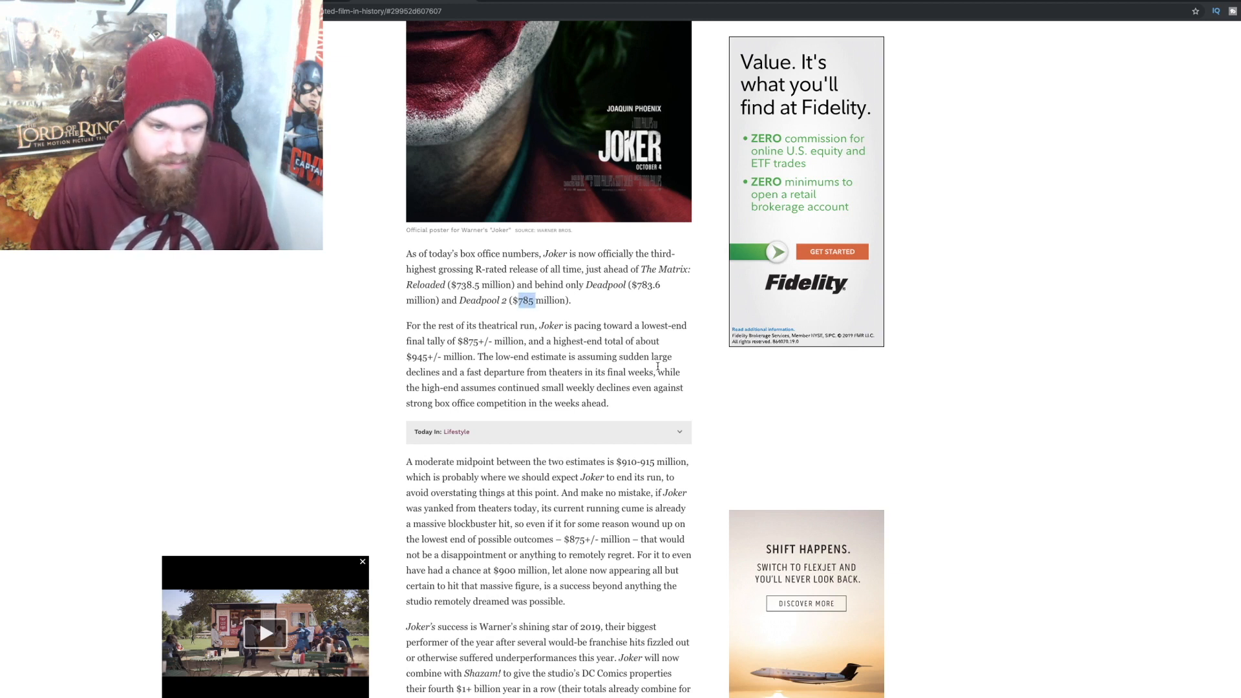
pyautogui.moveTo(924, 434)
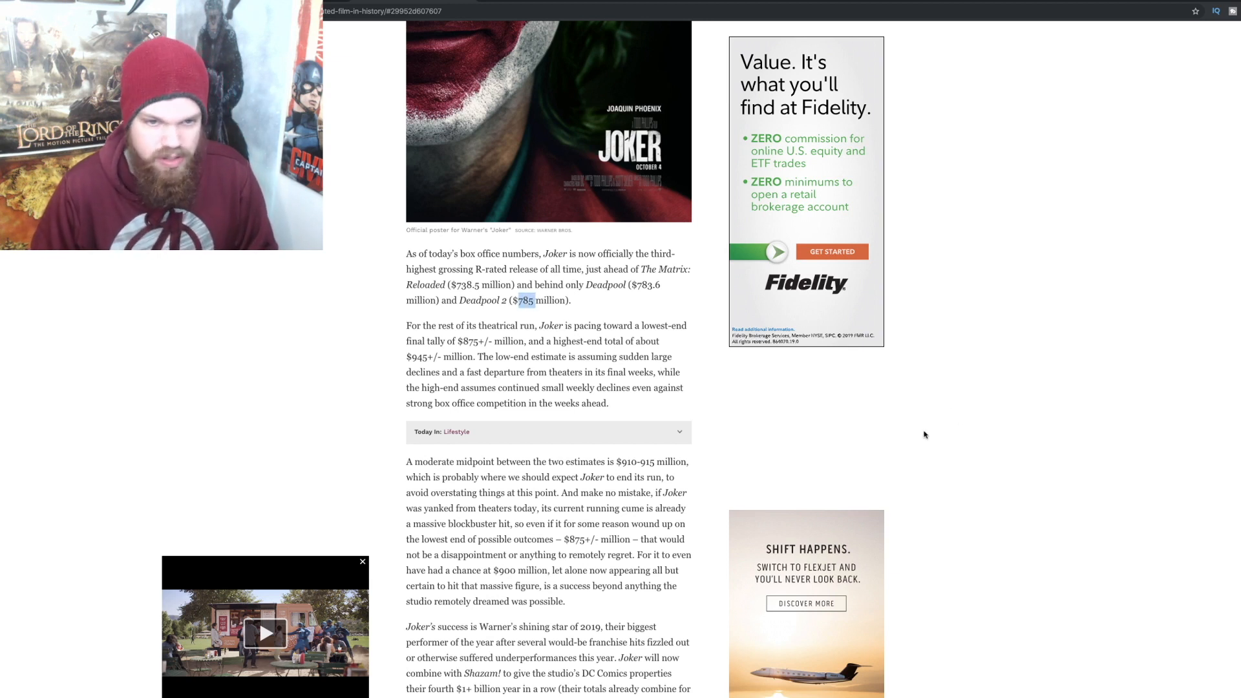
# Continue scrolling through the remainder of the Joker box-office article to its end
pyautogui.scroll(-3)
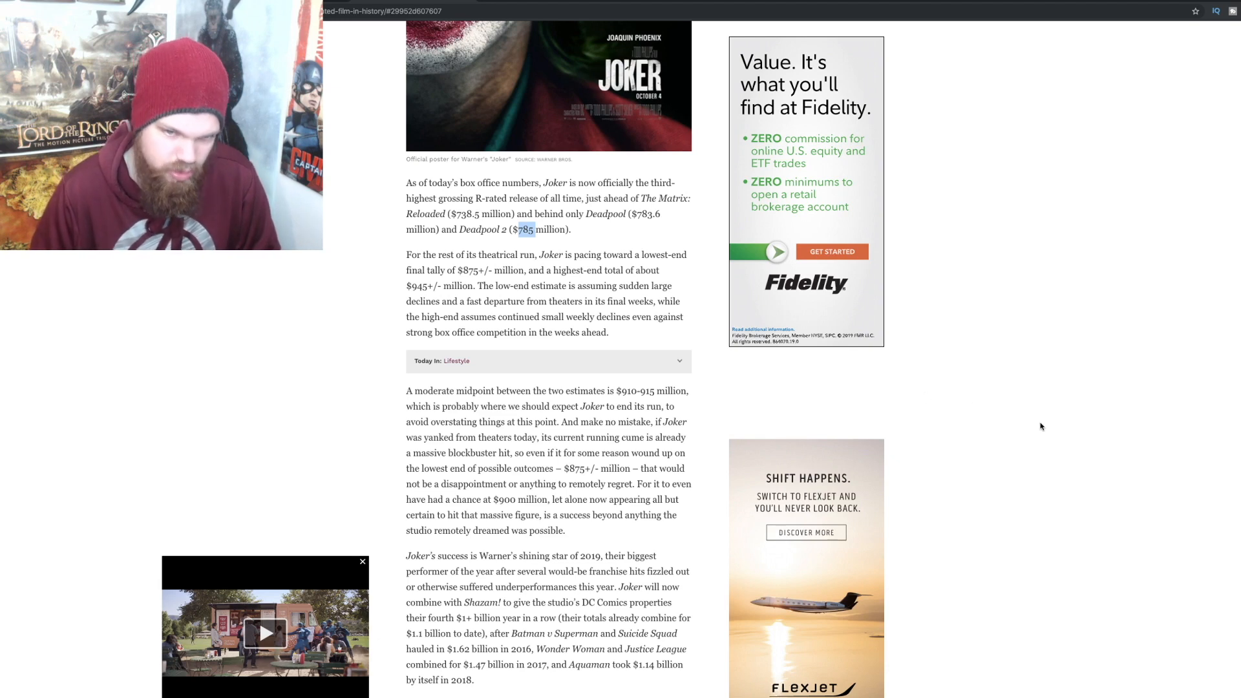
pyautogui.scroll(-3)
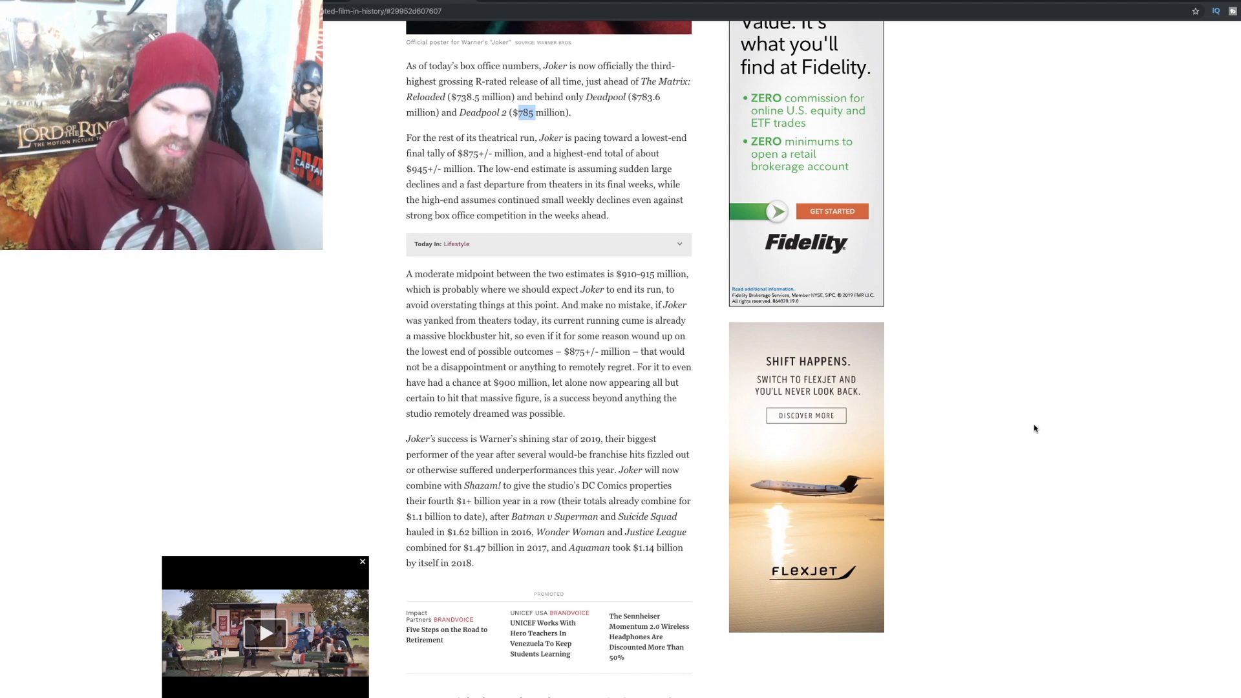
pyautogui.scroll(-3)
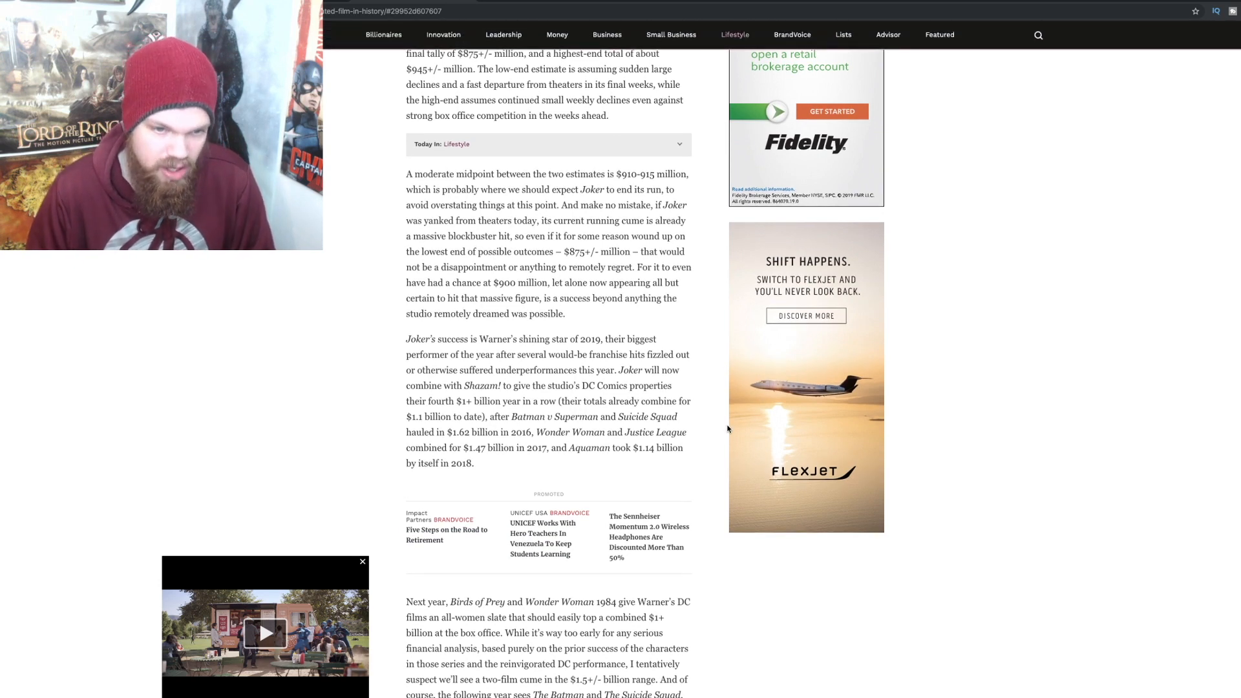
pyautogui.scroll(-3)
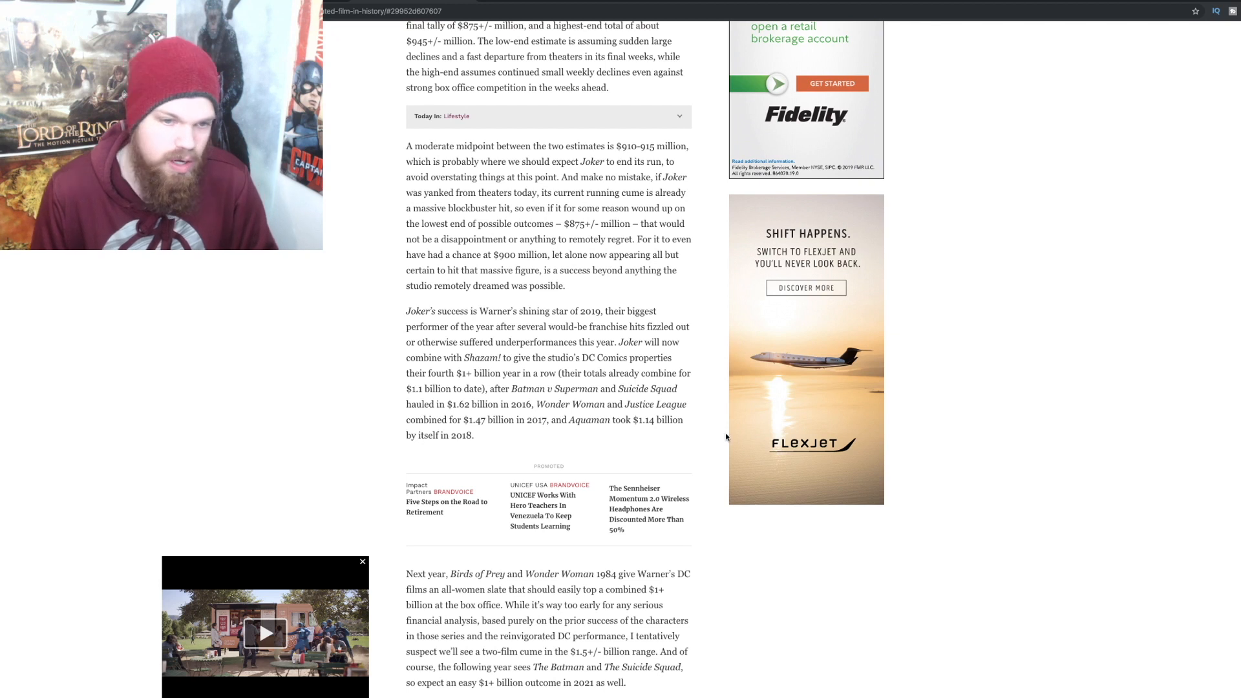
pyautogui.moveTo(761, 434)
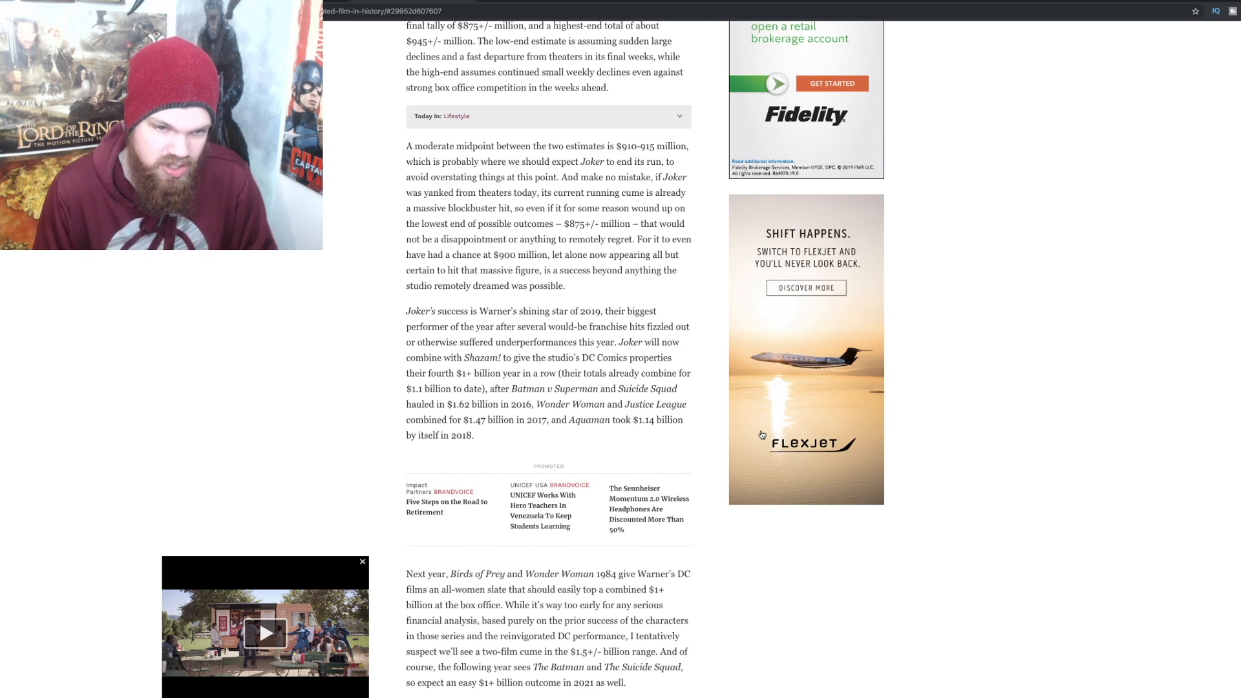
pyautogui.scroll(-3)
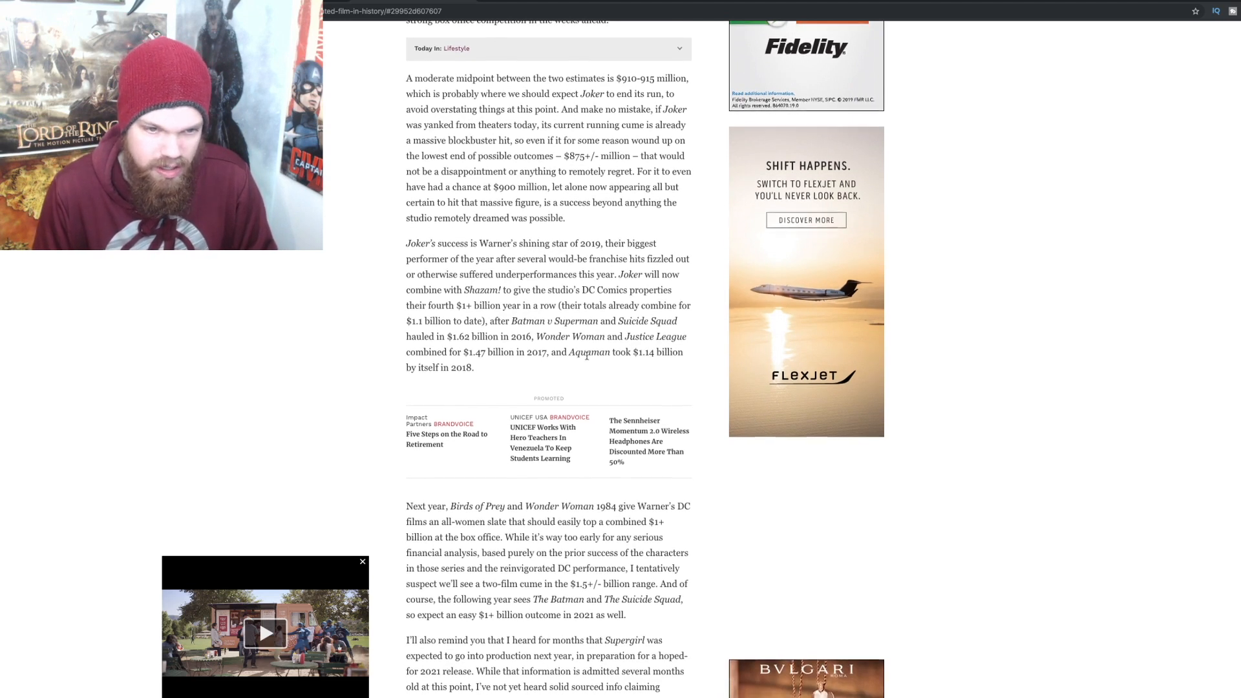
pyautogui.scroll(-3)
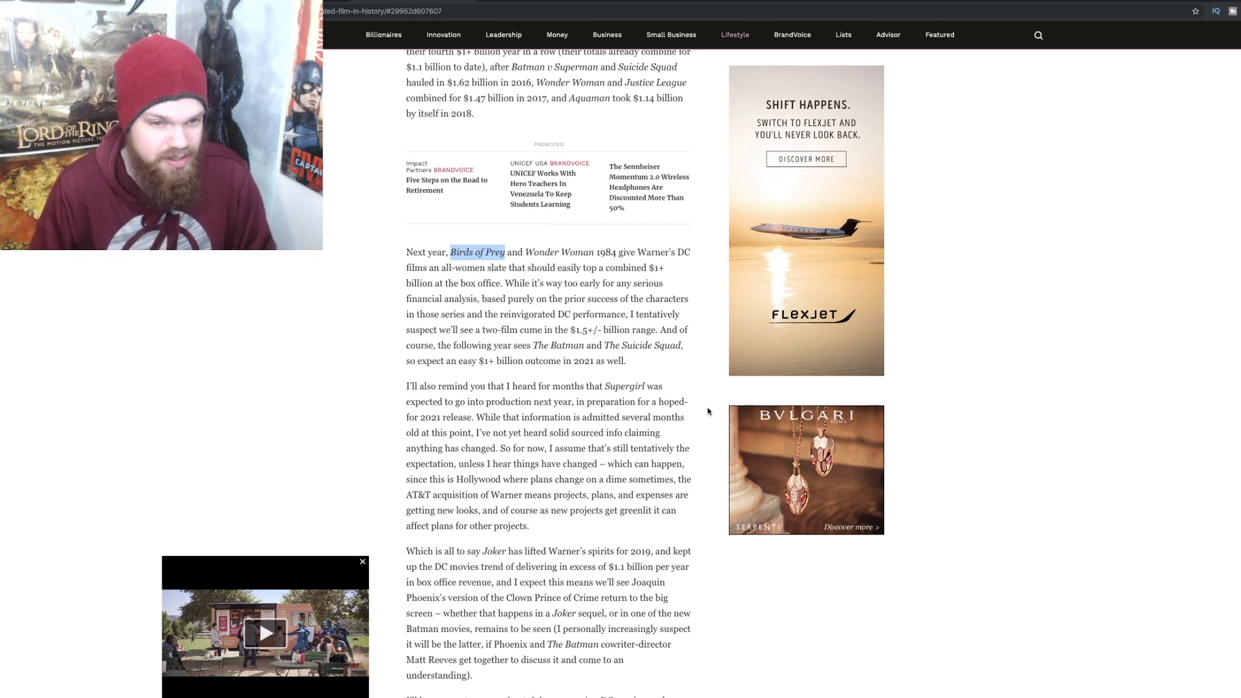
pyautogui.scroll(-3)
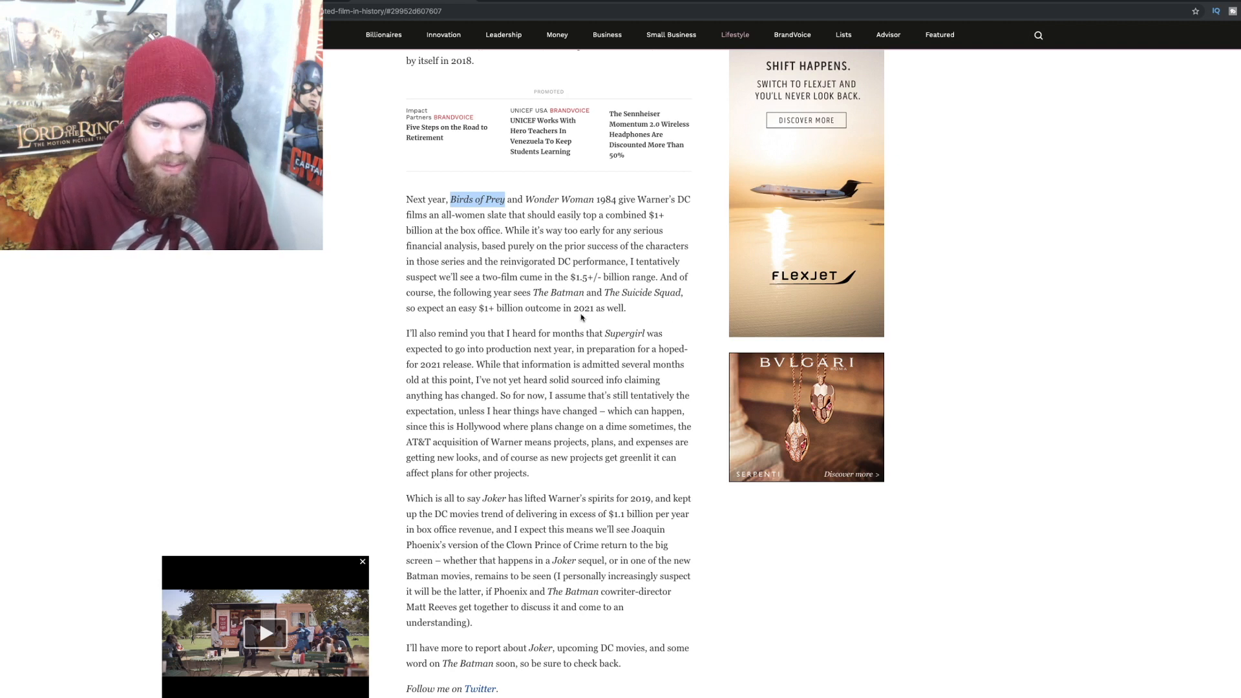
pyautogui.moveTo(675, 339)
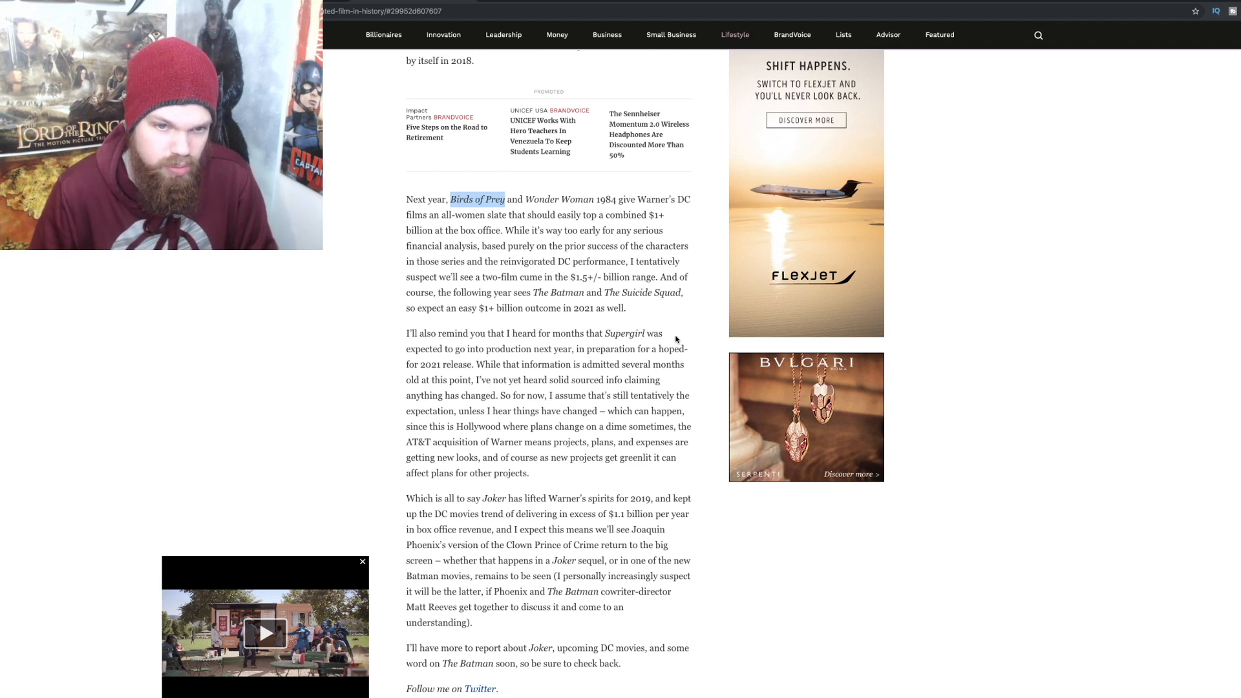
pyautogui.moveTo(657, 349)
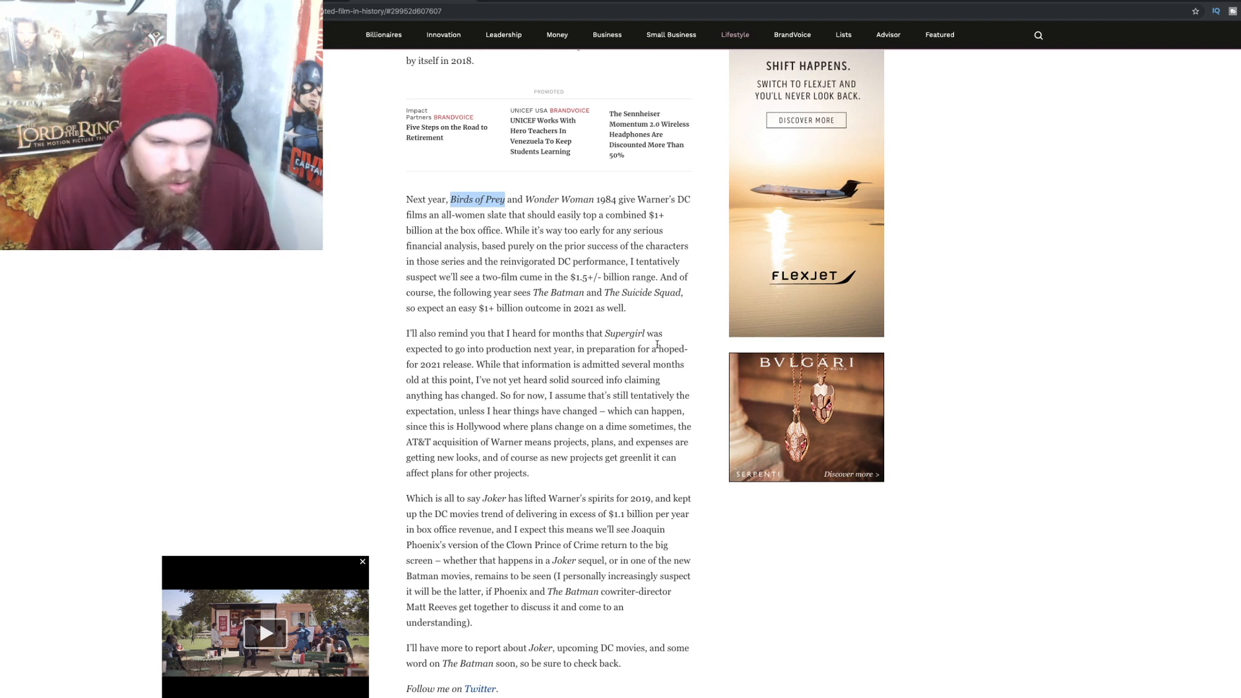
pyautogui.scroll(-3)
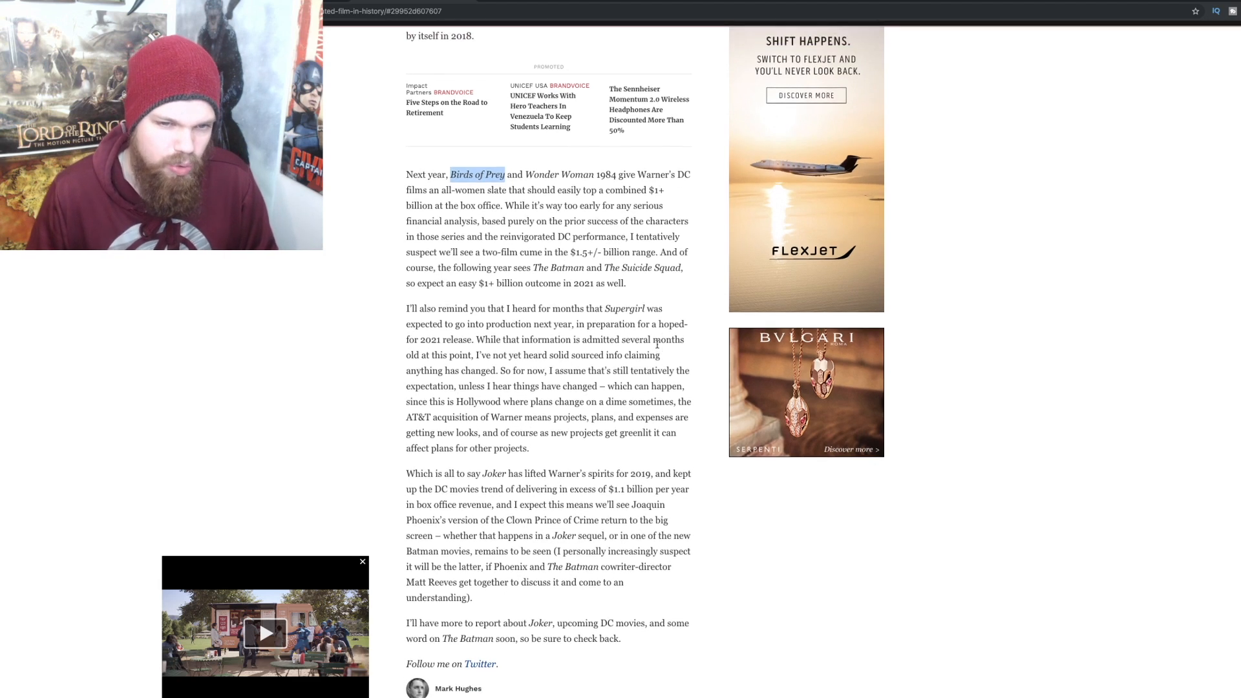
pyautogui.scroll(-3)
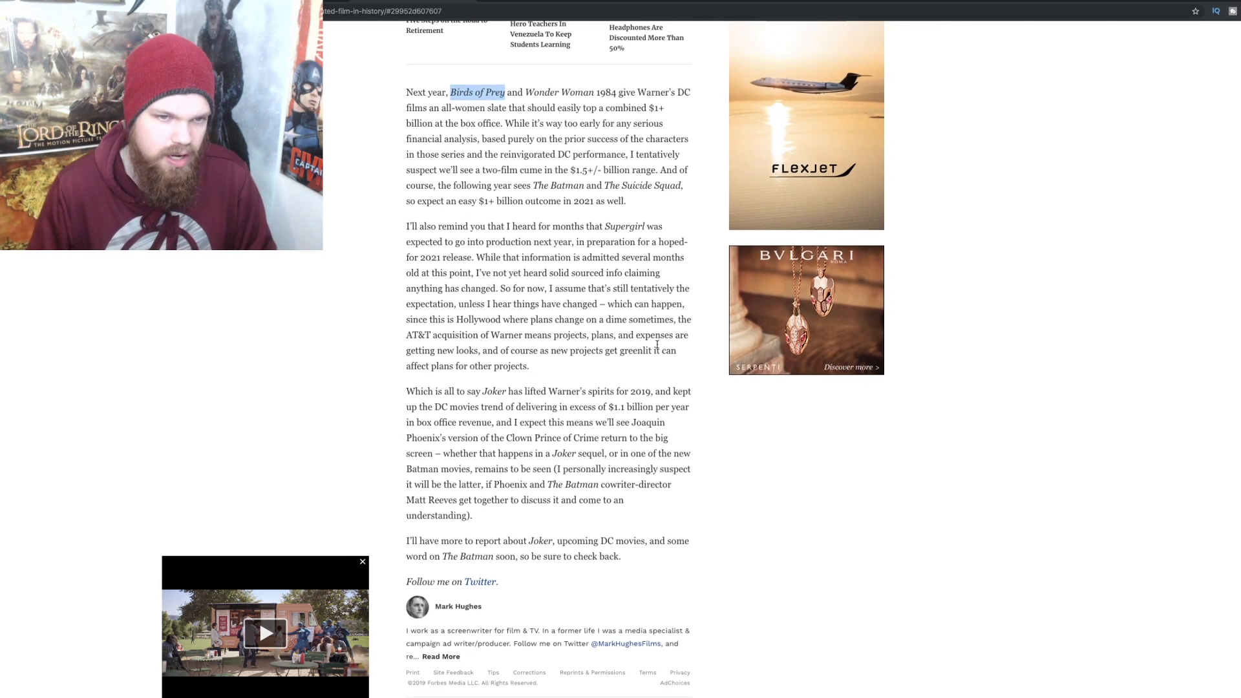
pyautogui.moveTo(677, 422)
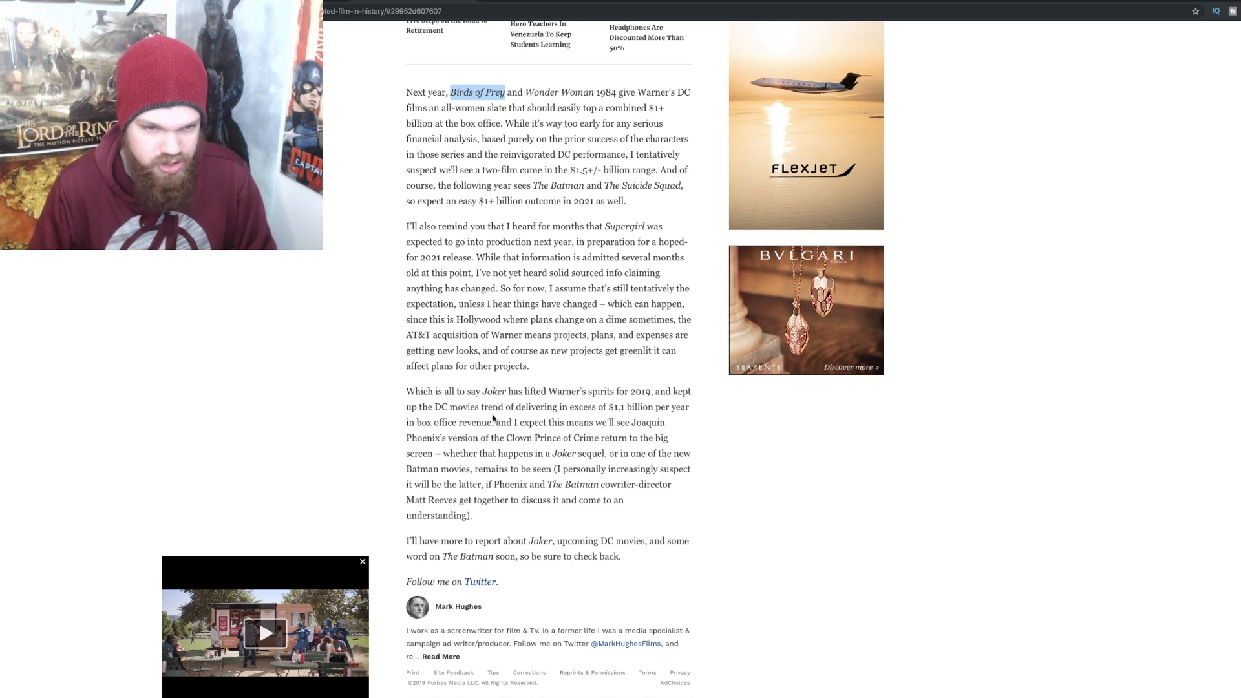
pyautogui.scroll(-3)
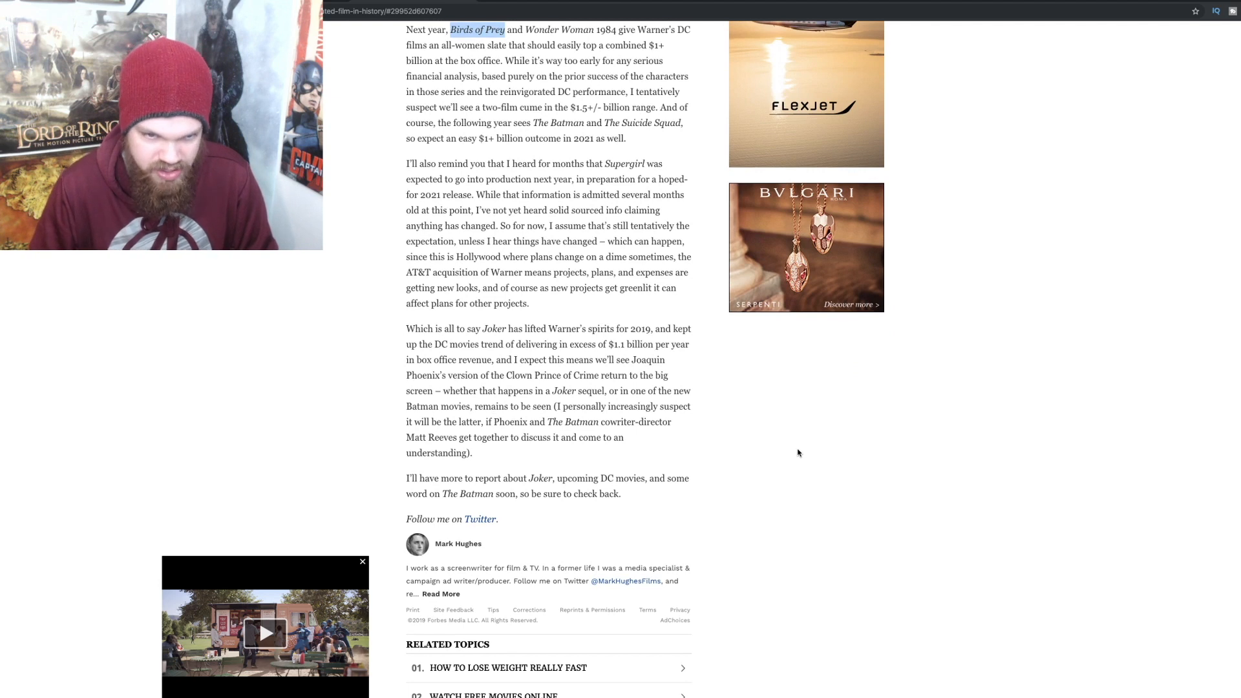
pyautogui.scroll(-3)
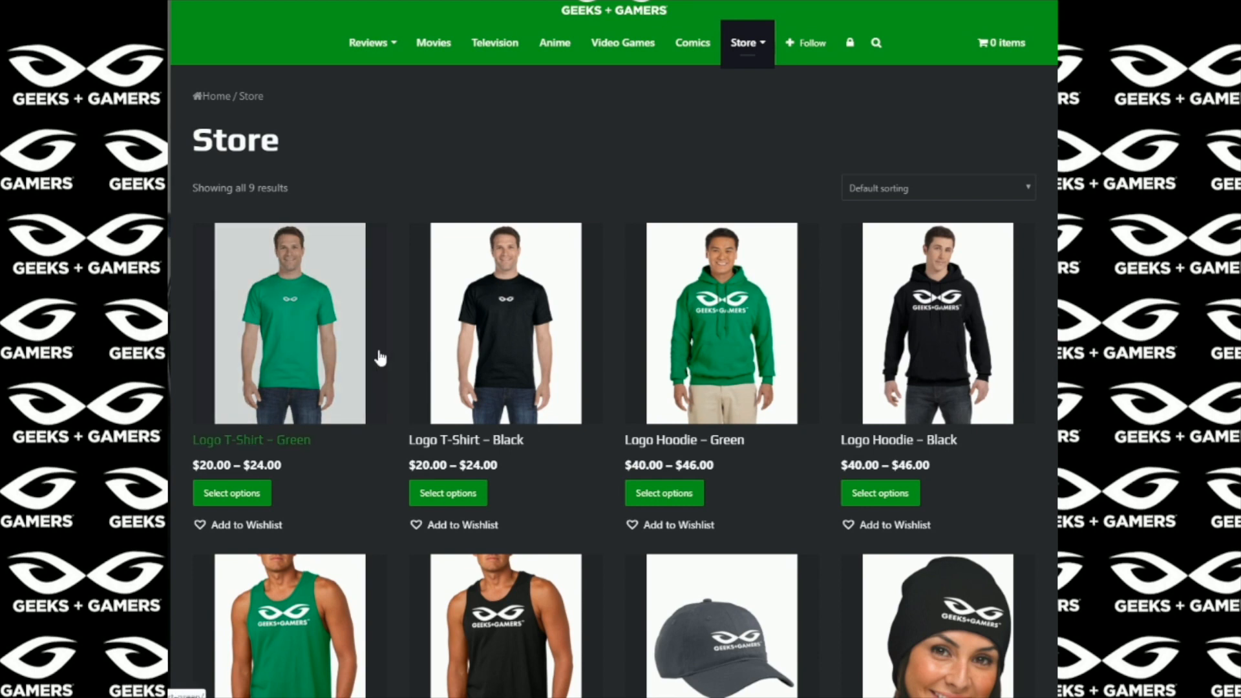
# In the Geeks + Gamers store, show the back view of the Logo T-Shirt – Black
pyautogui.scroll(-3)
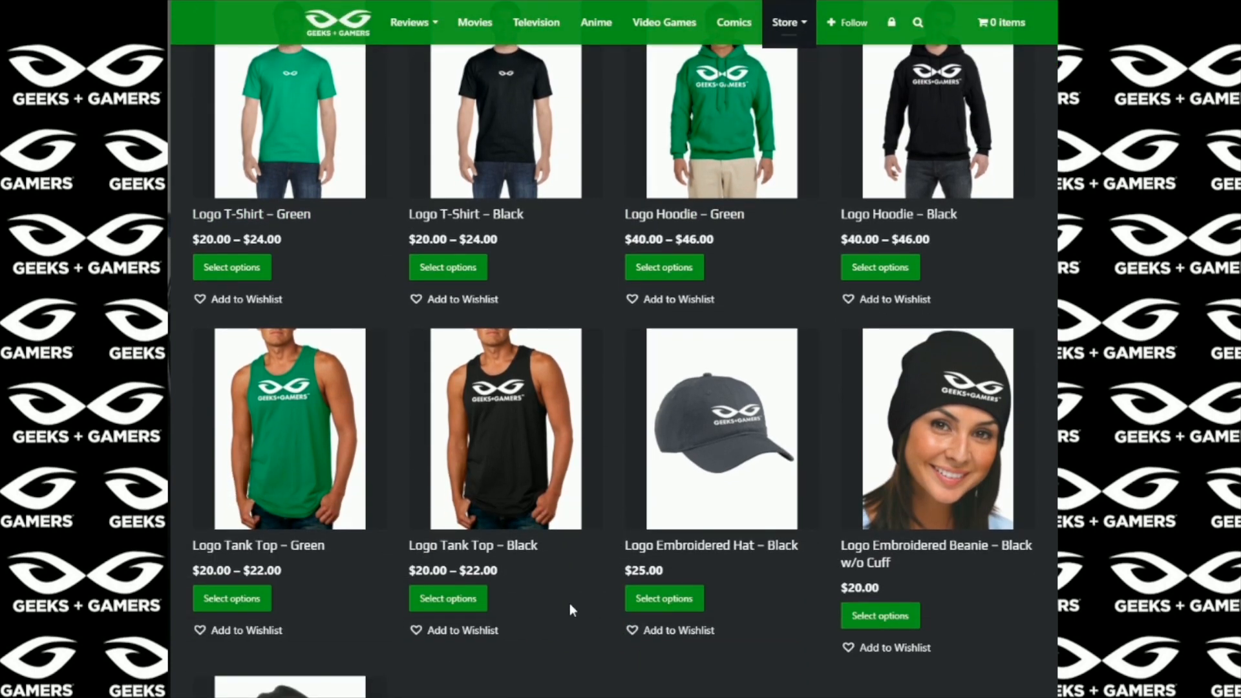
pyautogui.scroll(-3)
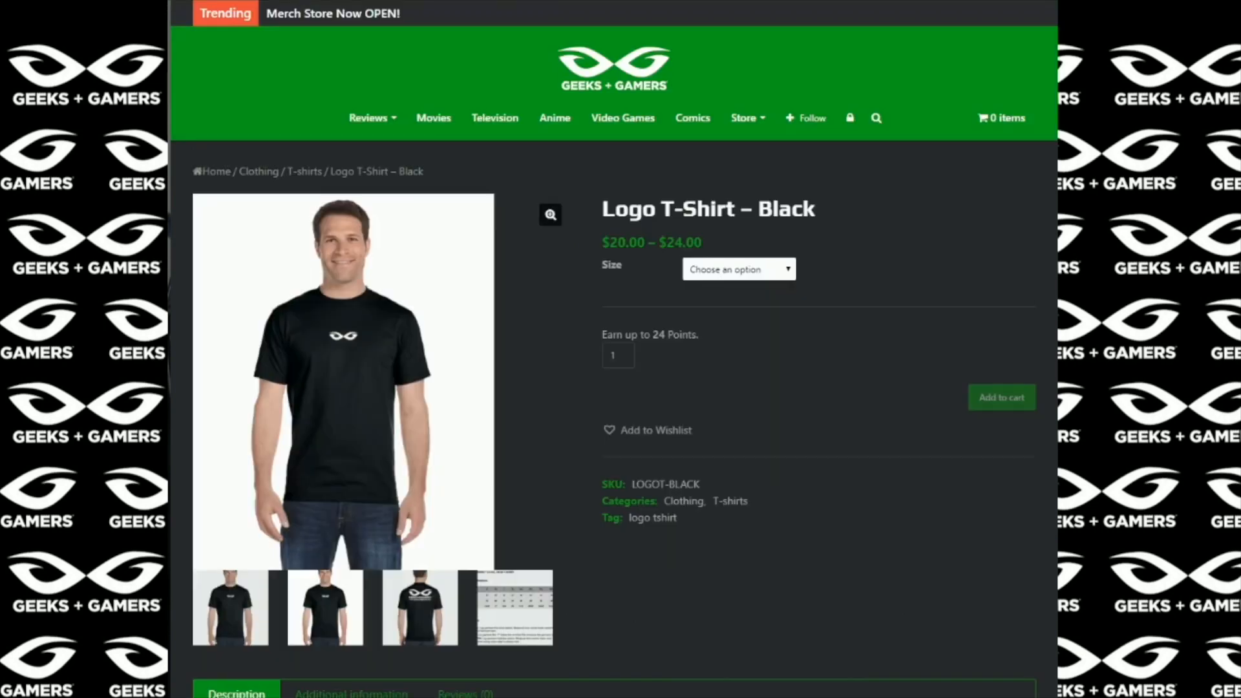
pyautogui.click(419, 608)
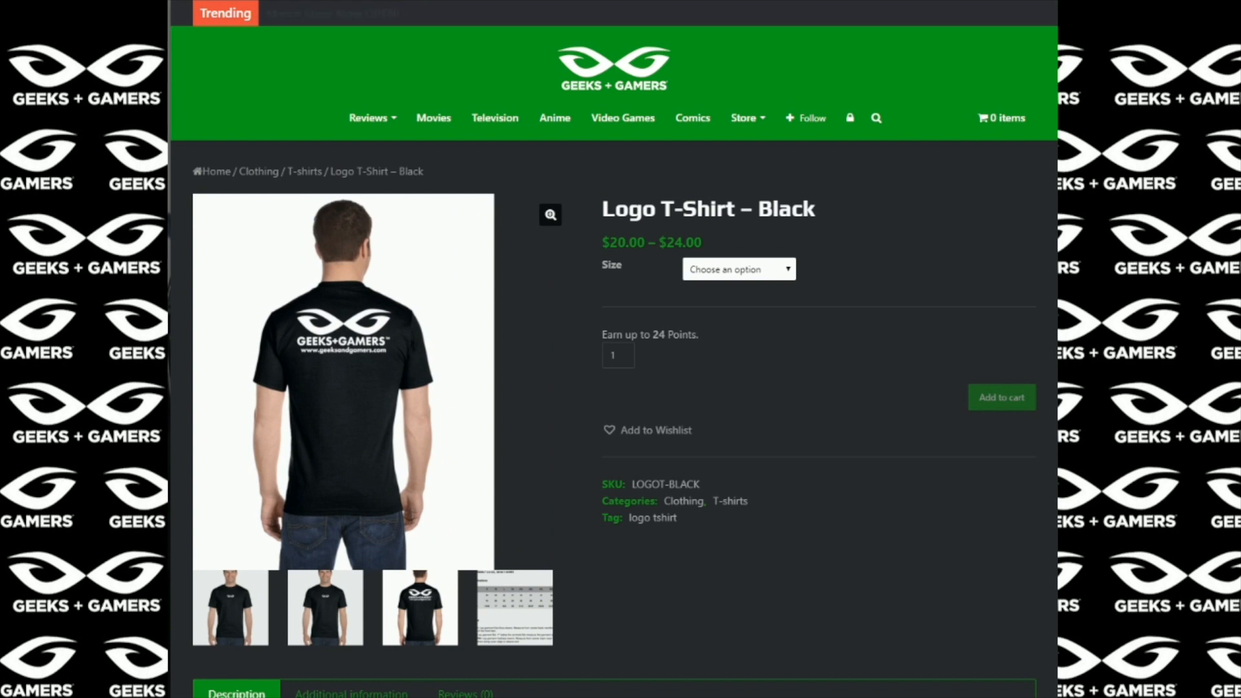